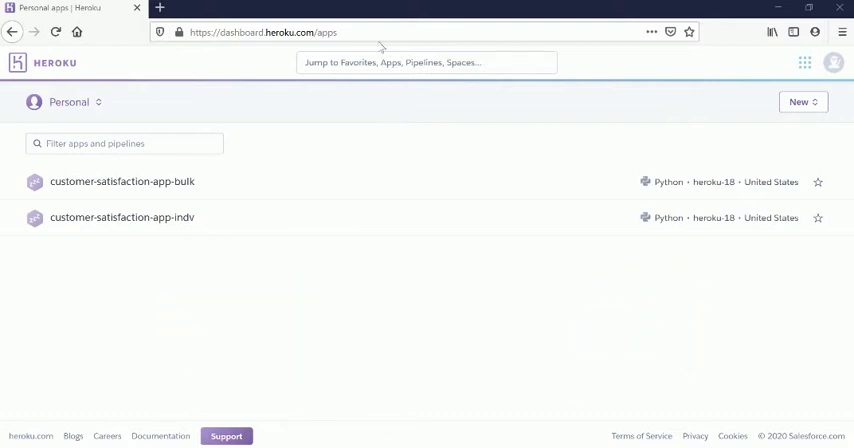
mouse_move(389, 120)
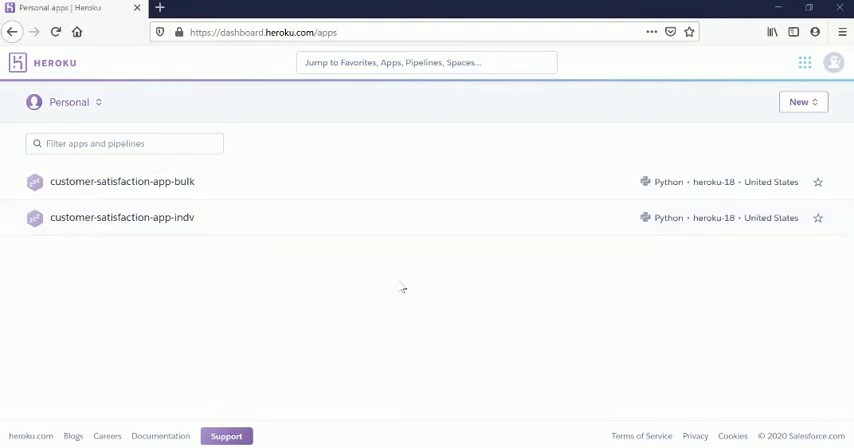
mouse_move(627, 287)
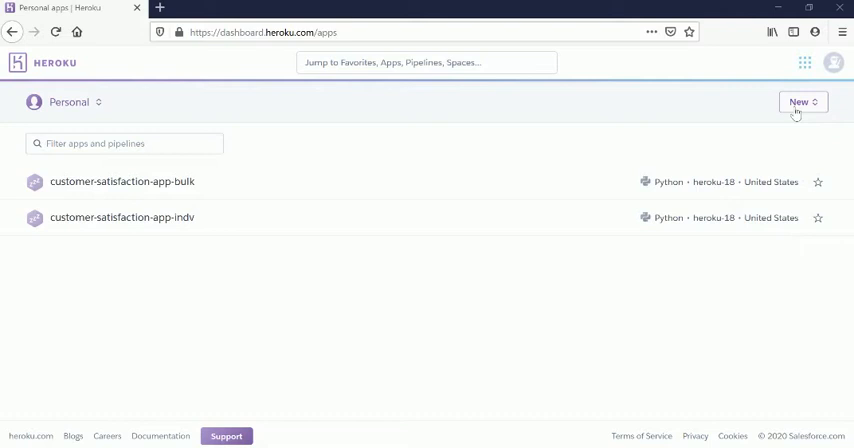
Open the Create New App form from the New menu
left_click(800, 102)
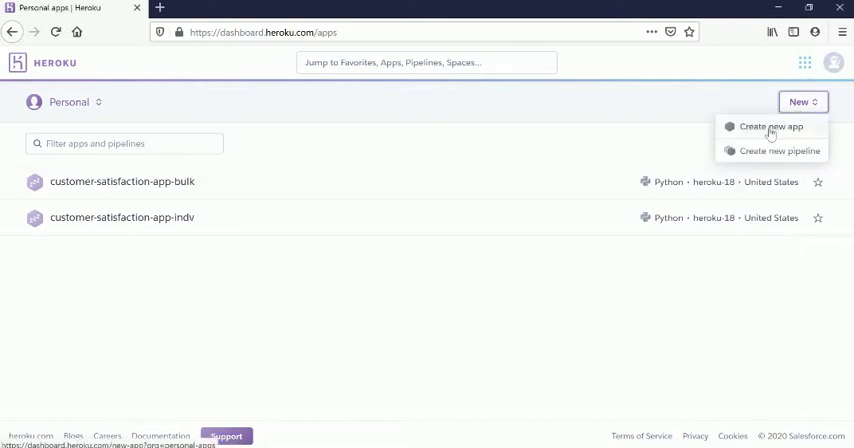
left_click(769, 127)
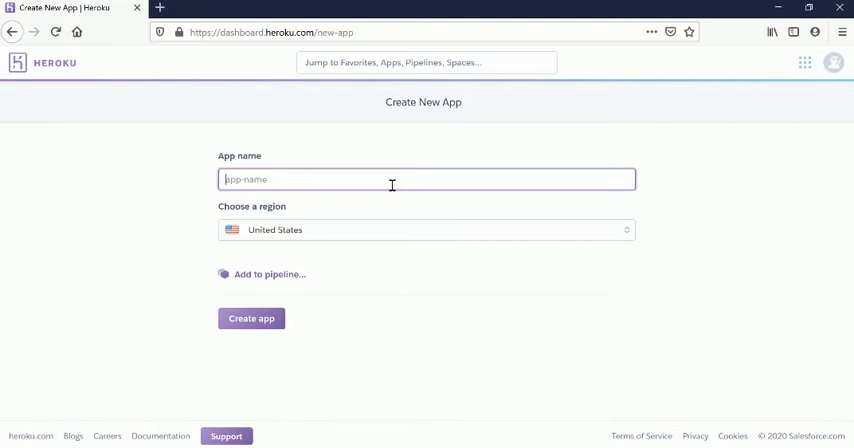
Enter 'abc-bca1' as the new app's name and confirm it is available
type("a")
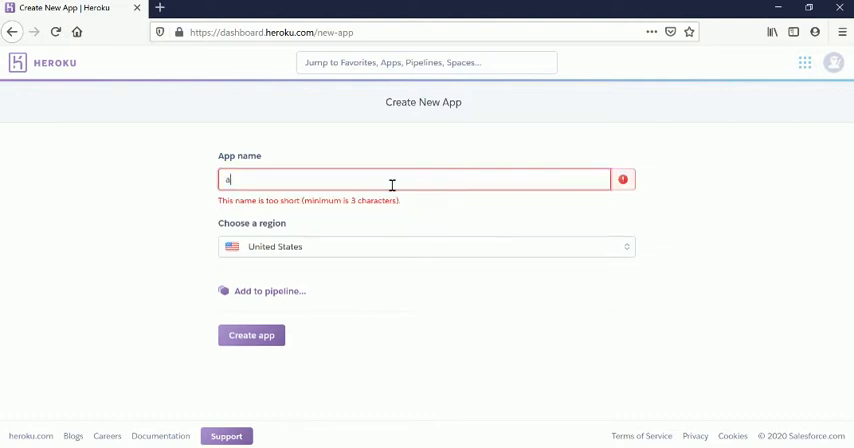
type("bc")
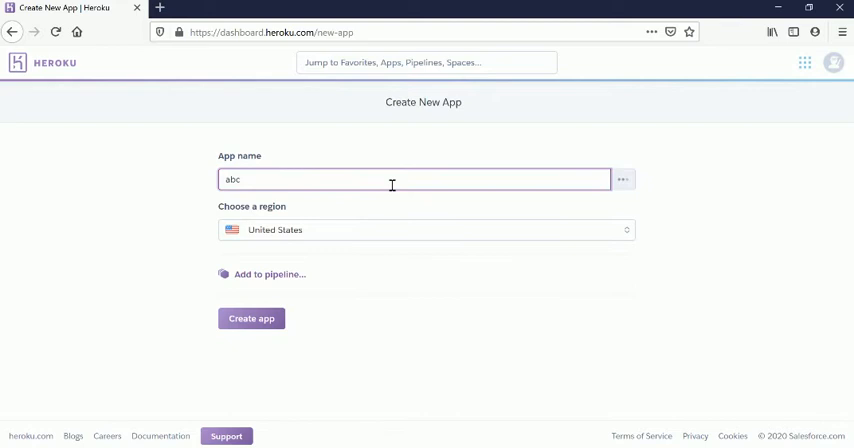
type("-bca1")
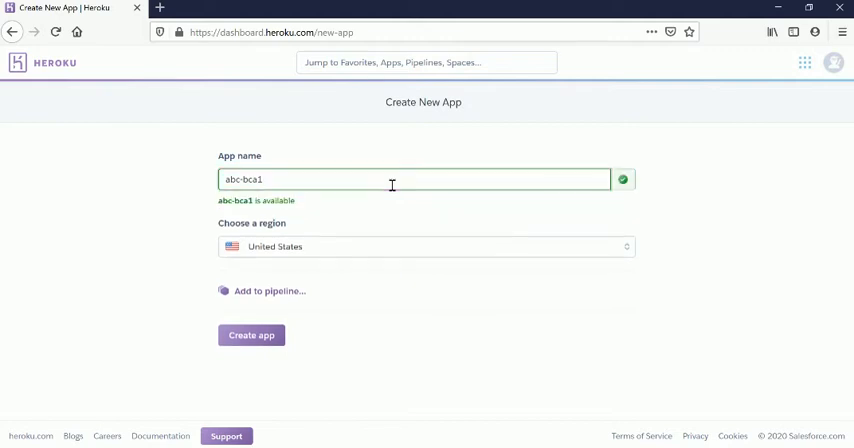
mouse_move(280, 318)
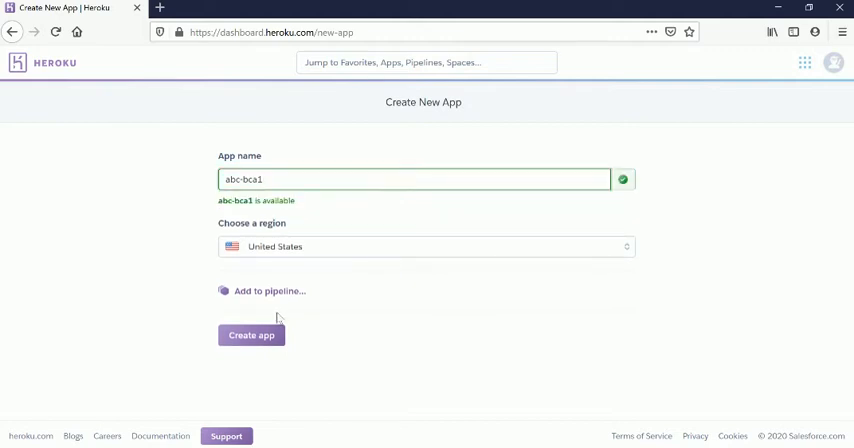
Keep United States as the region and create the abc-bca1 app
left_click(425, 246)
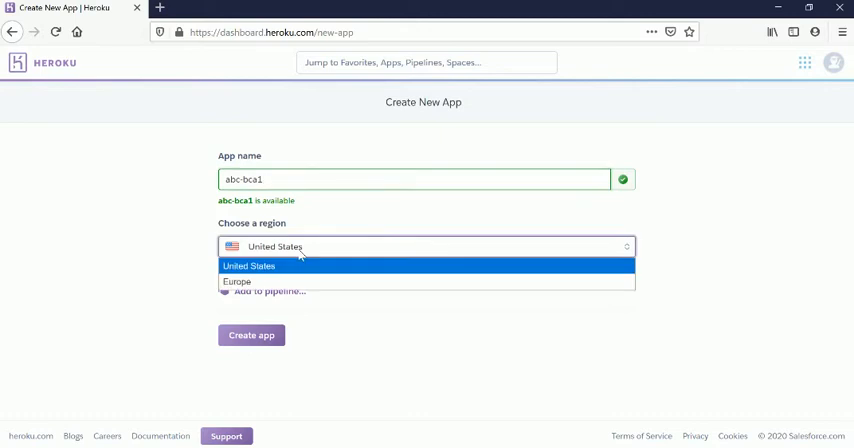
mouse_move(292, 277)
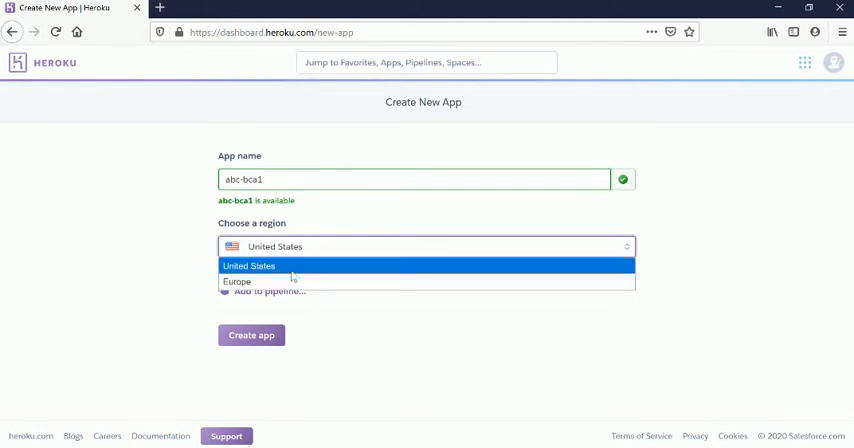
left_click(248, 265)
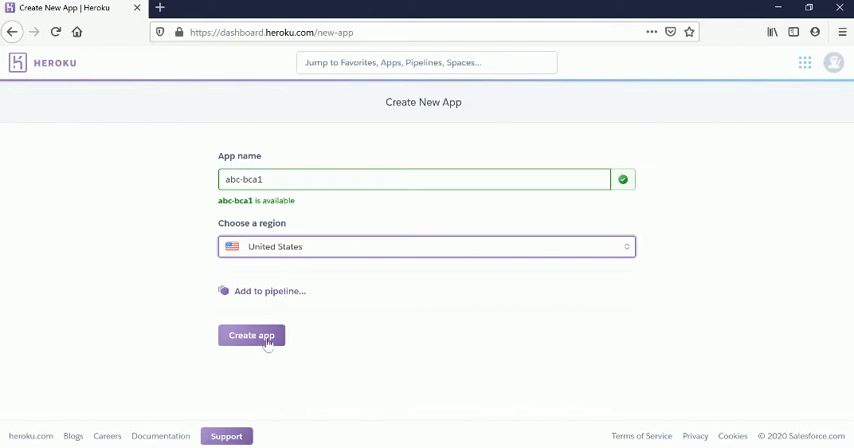
left_click(251, 335)
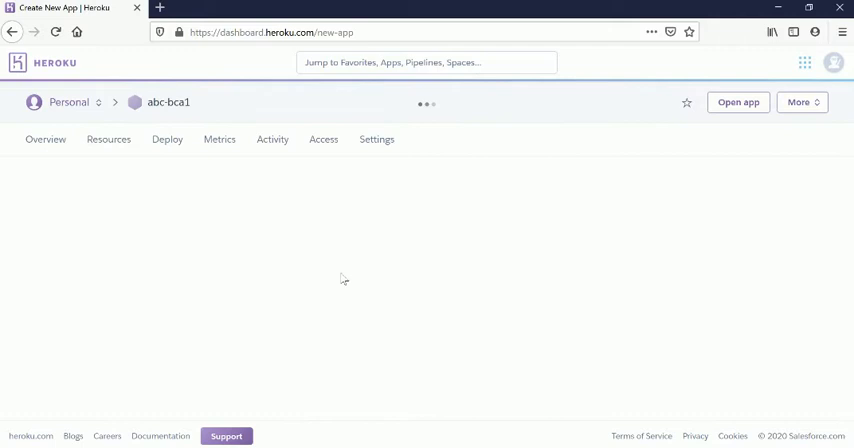
Return to the Personal apps list from the abc-bca1 Deploy page
left_click(167, 139)
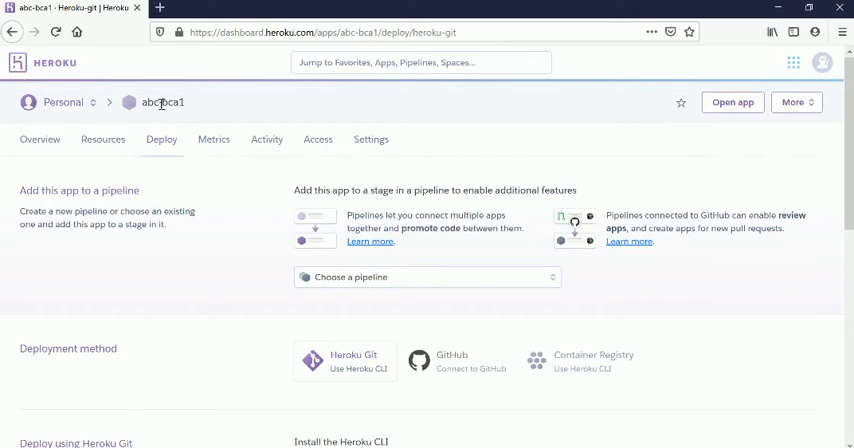
mouse_move(176, 155)
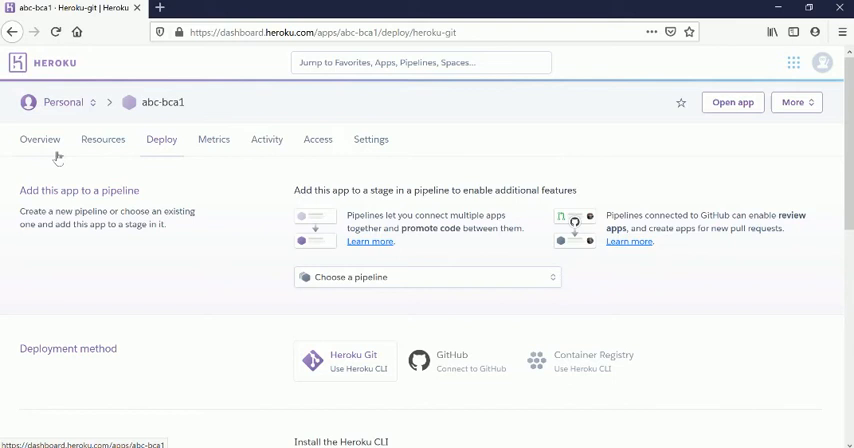
mouse_move(54, 152)
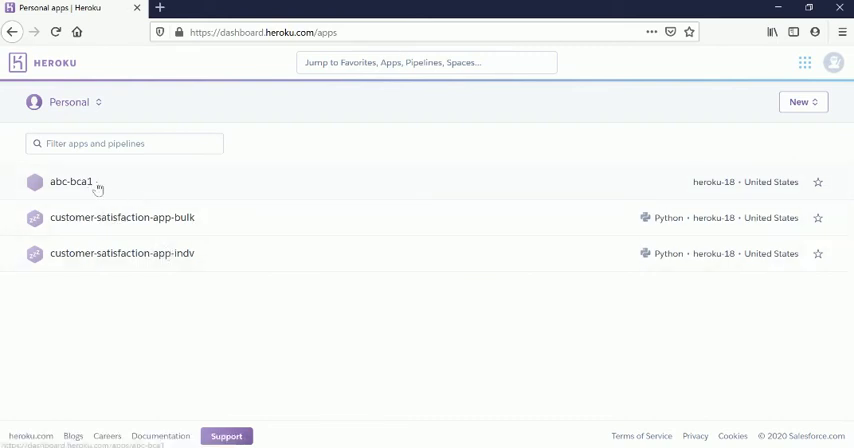
Open abc-bca1's Overview page from the apps list
left_click(70, 182)
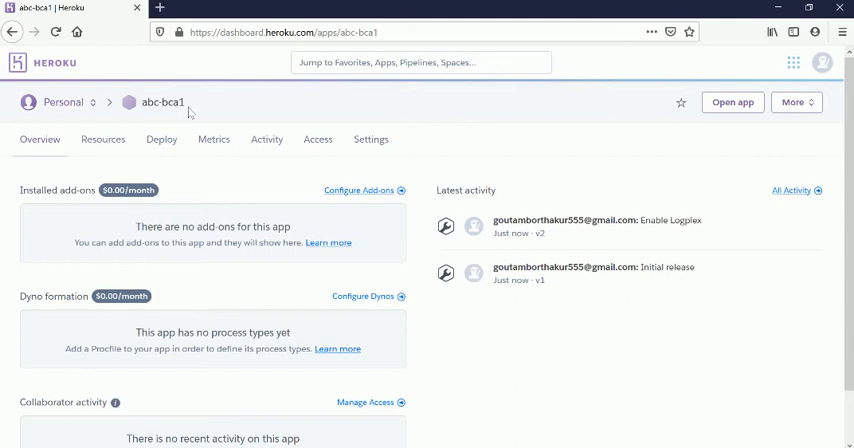
mouse_move(197, 115)
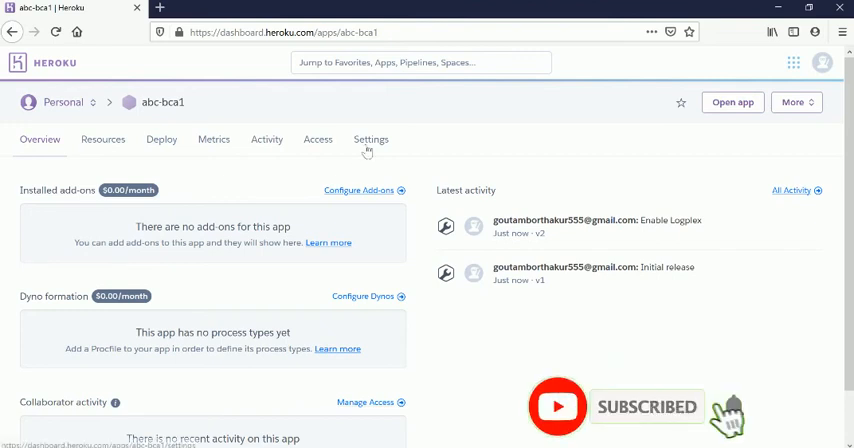
Start deleting abc-bca1 from the bottom of its Settings page
left_click(370, 139)
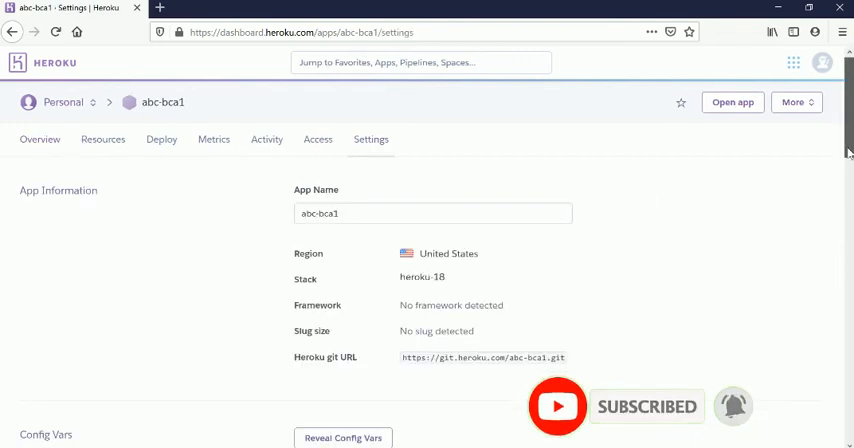
scroll("down", 3)
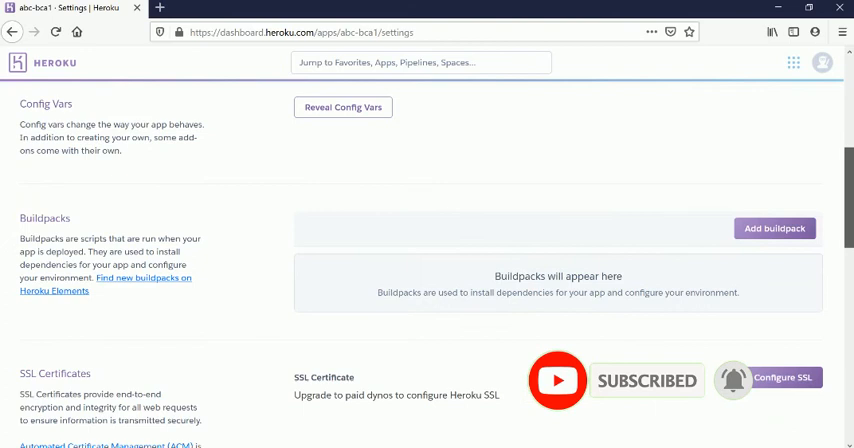
scroll("down", 3)
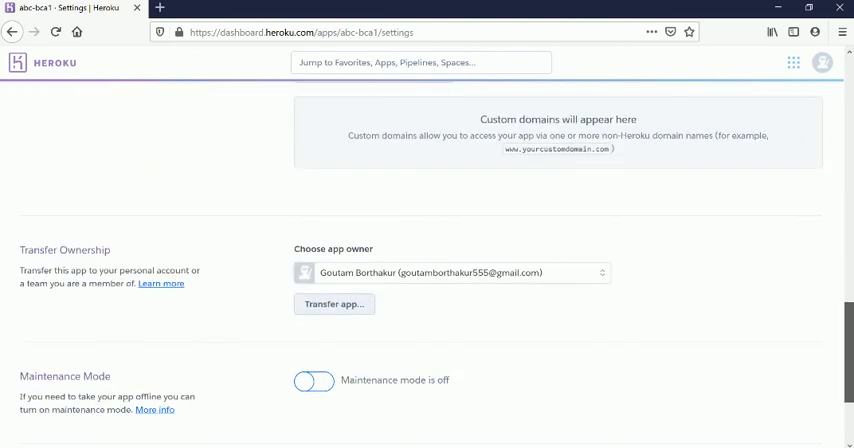
scroll("down", 3)
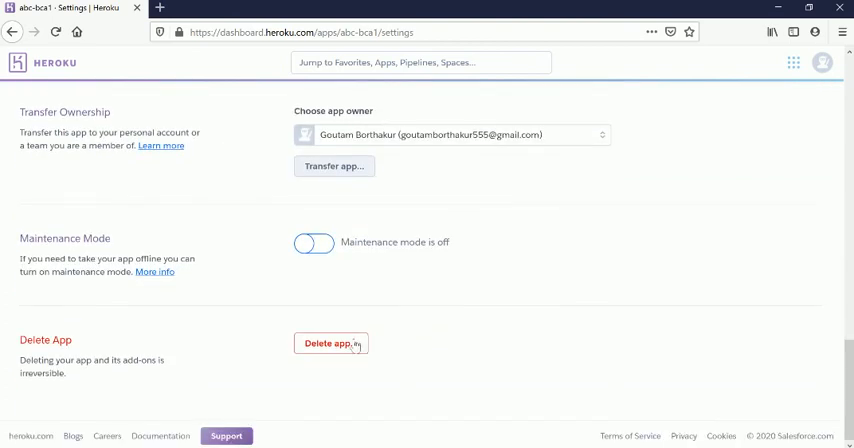
left_click(331, 343)
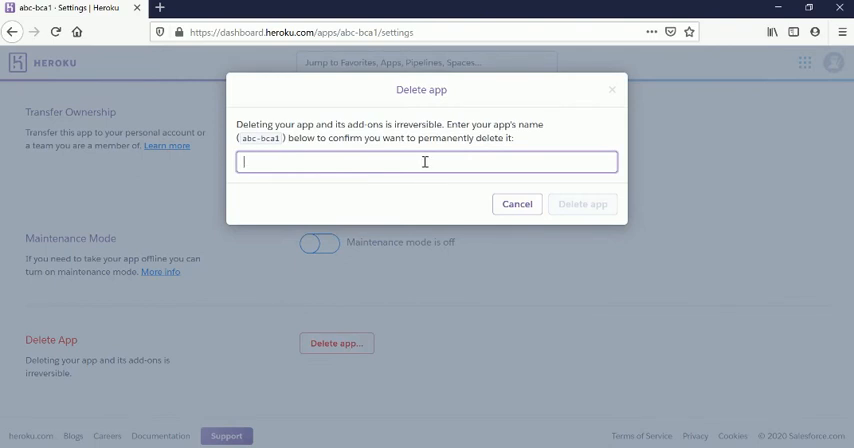
Confirm deletion by entering 'abc-bca1', permanently removing the app
type("a")
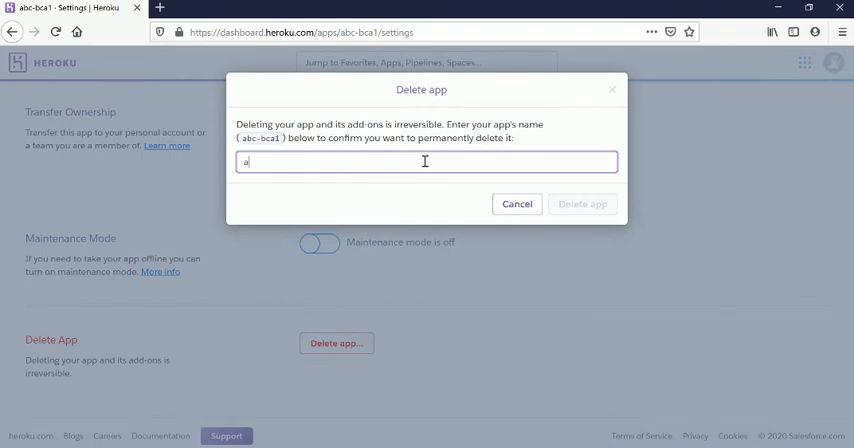
type("bc")
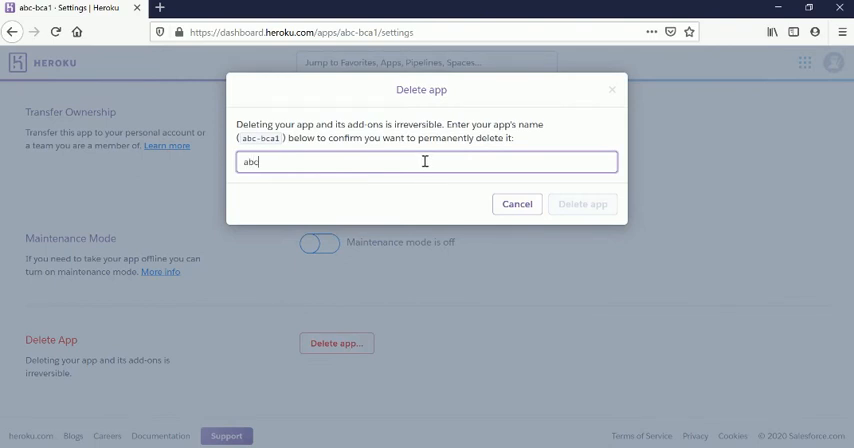
type("-bca1")
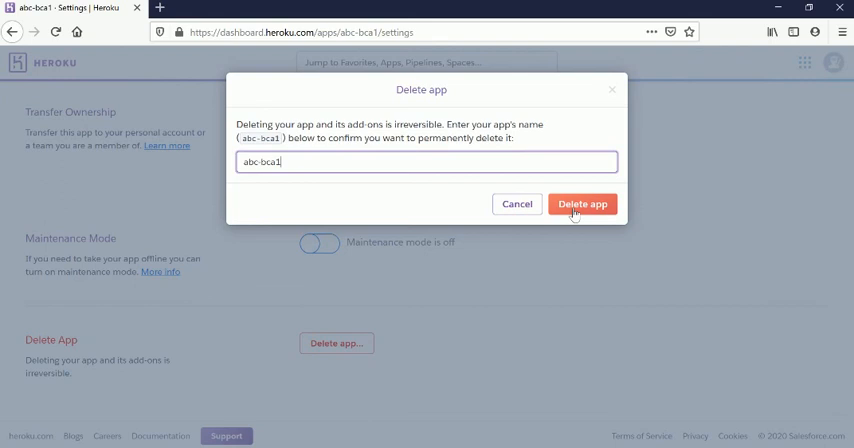
left_click(583, 204)
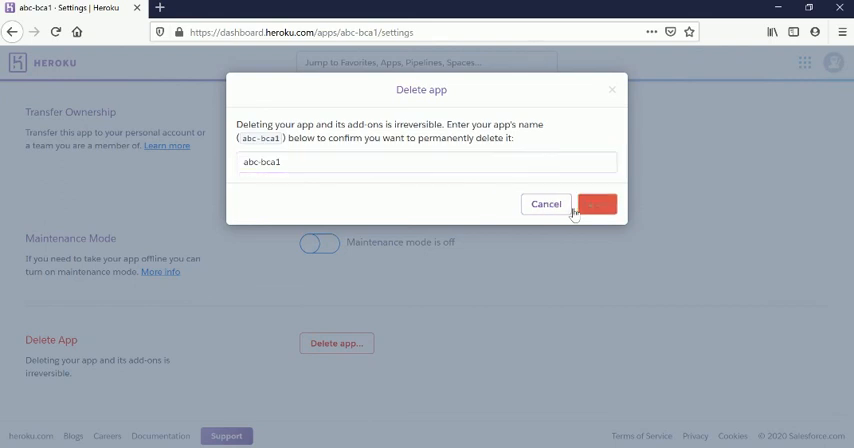
left_click(597, 204)
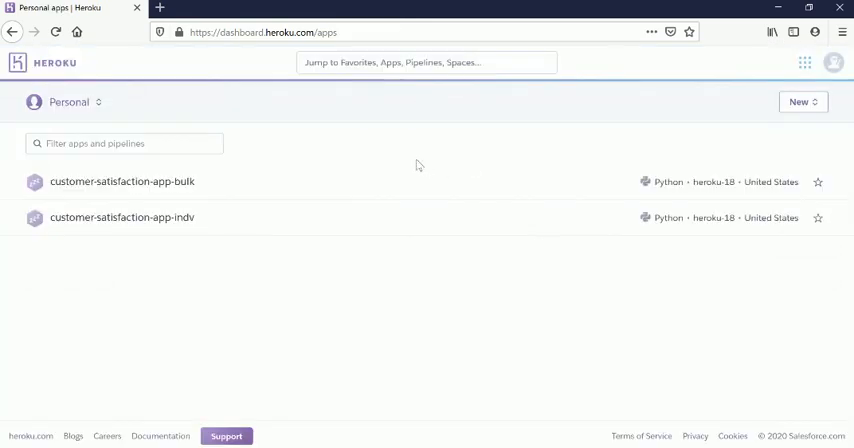